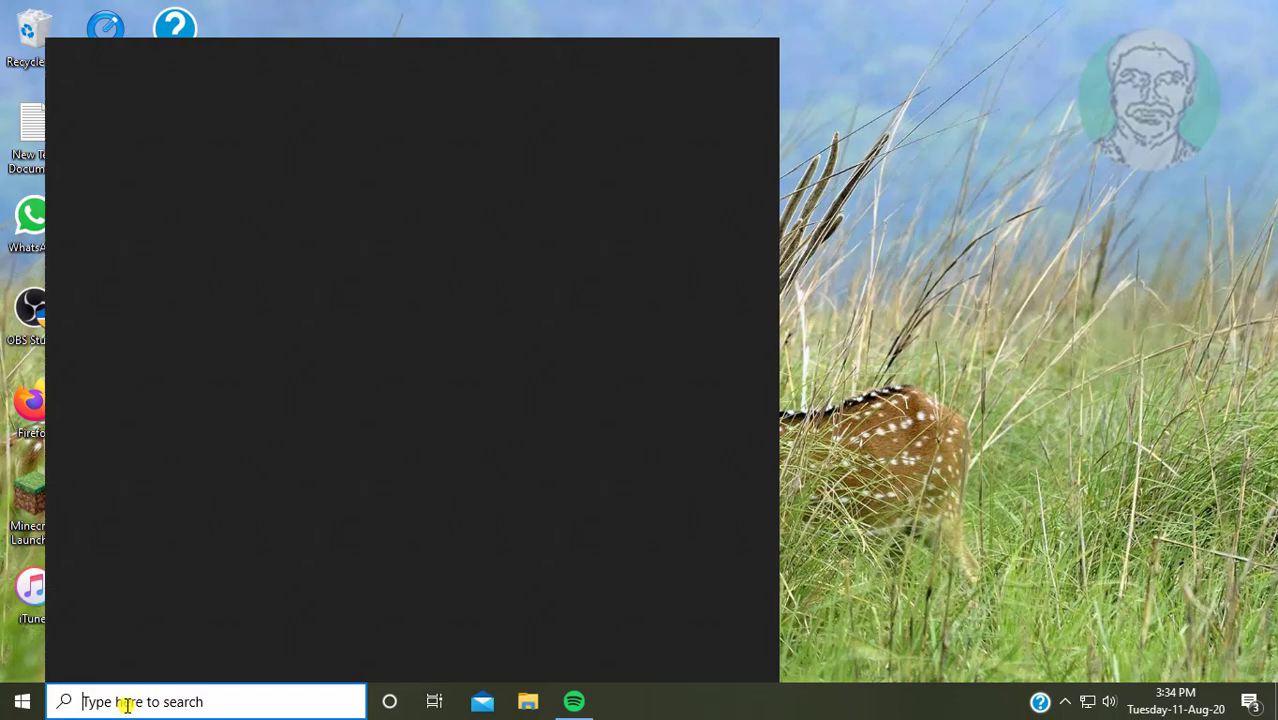
Step: Search Windows for "device manager" so Device Manager appears as the best match
text(device manager)
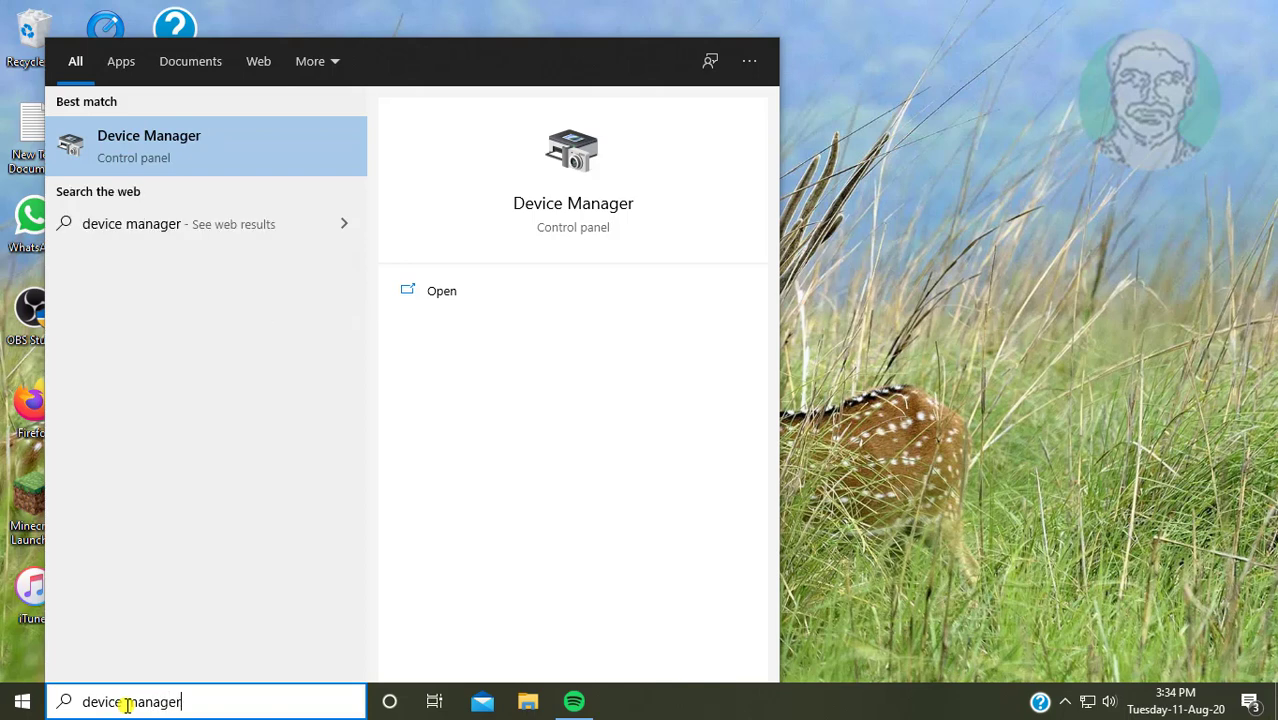
mouse_move(228, 232)
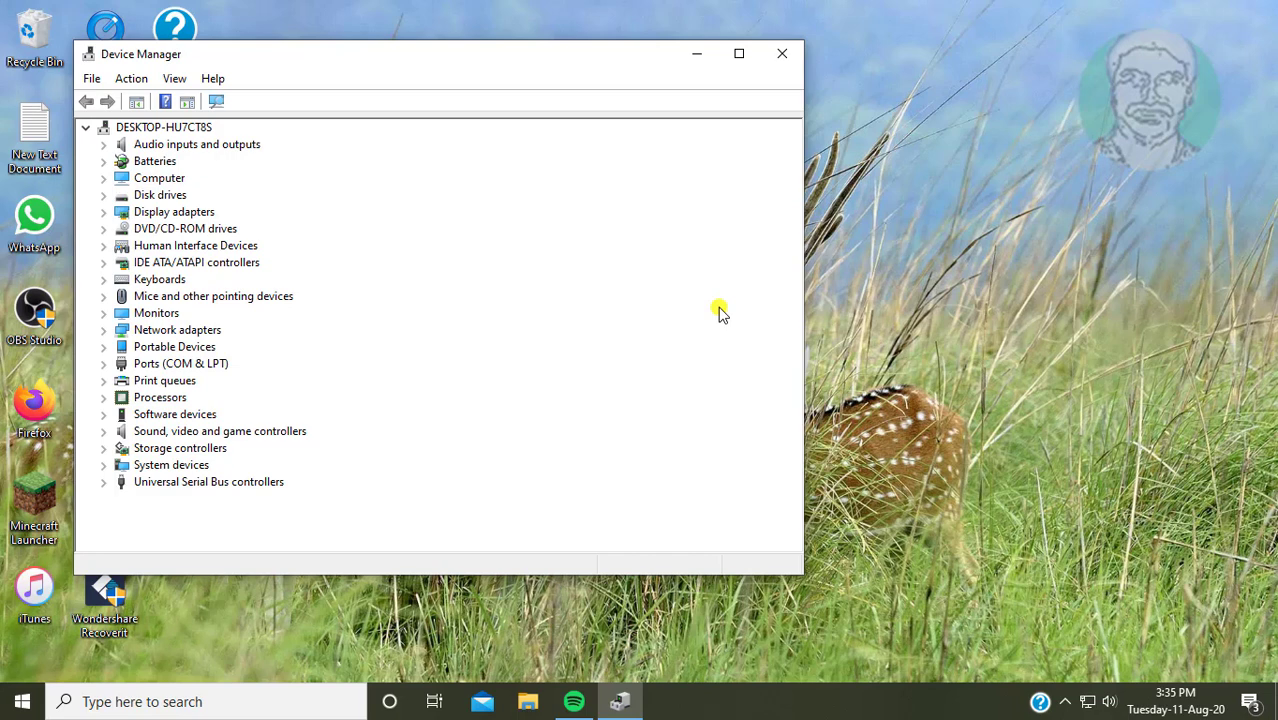
mouse_move(124, 330)
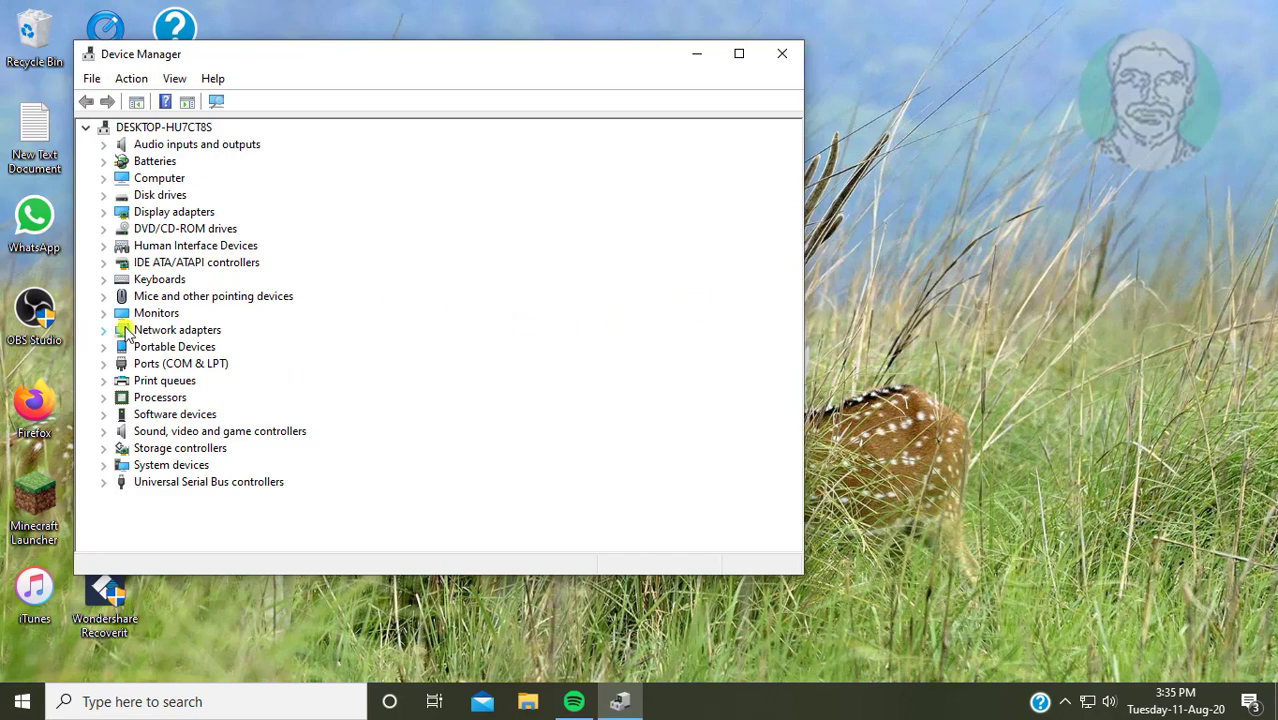
Step: Update the Generic Non-PnP Monitor driver under Monitors; the best driver is already installed
click(156, 312)
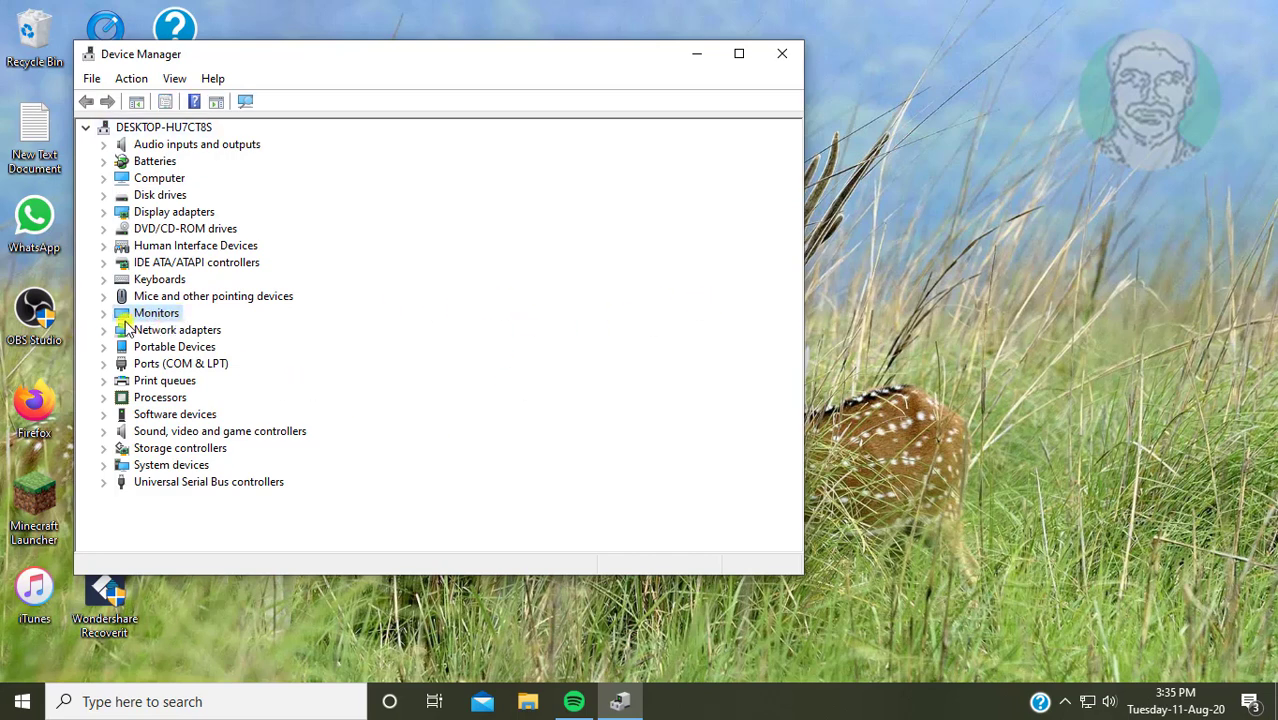
click(104, 312)
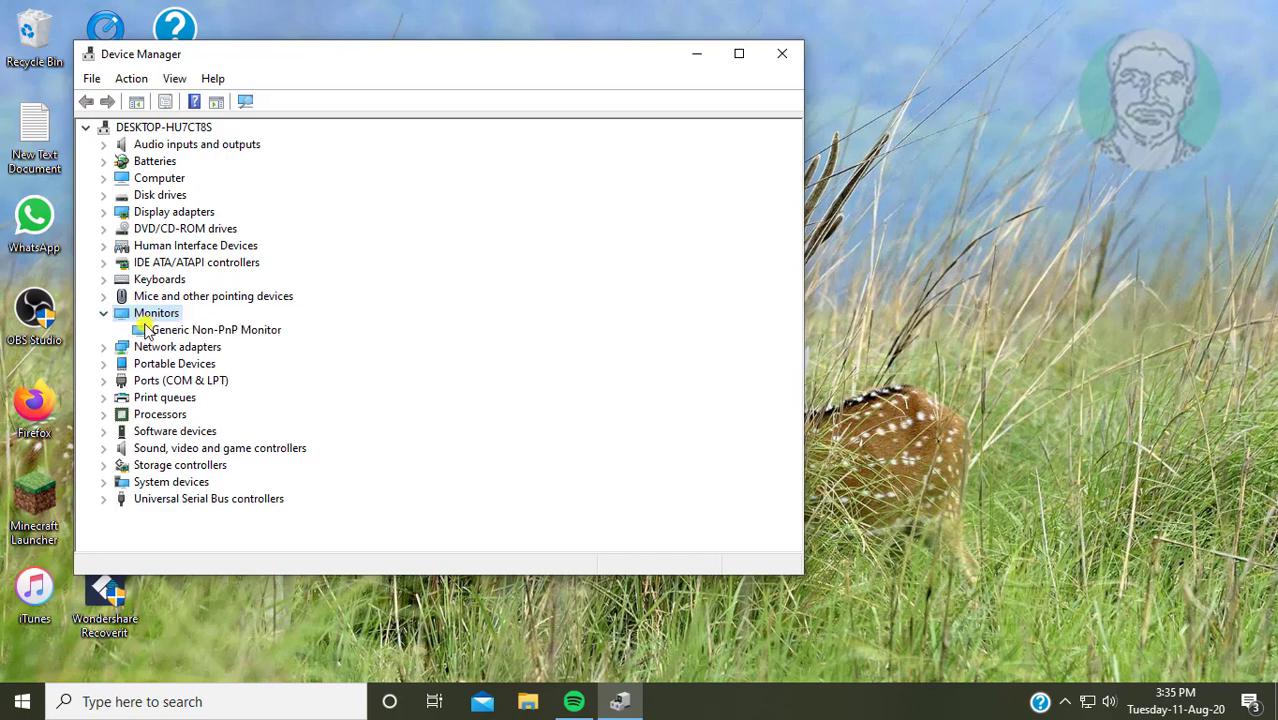
right_click(216, 328)
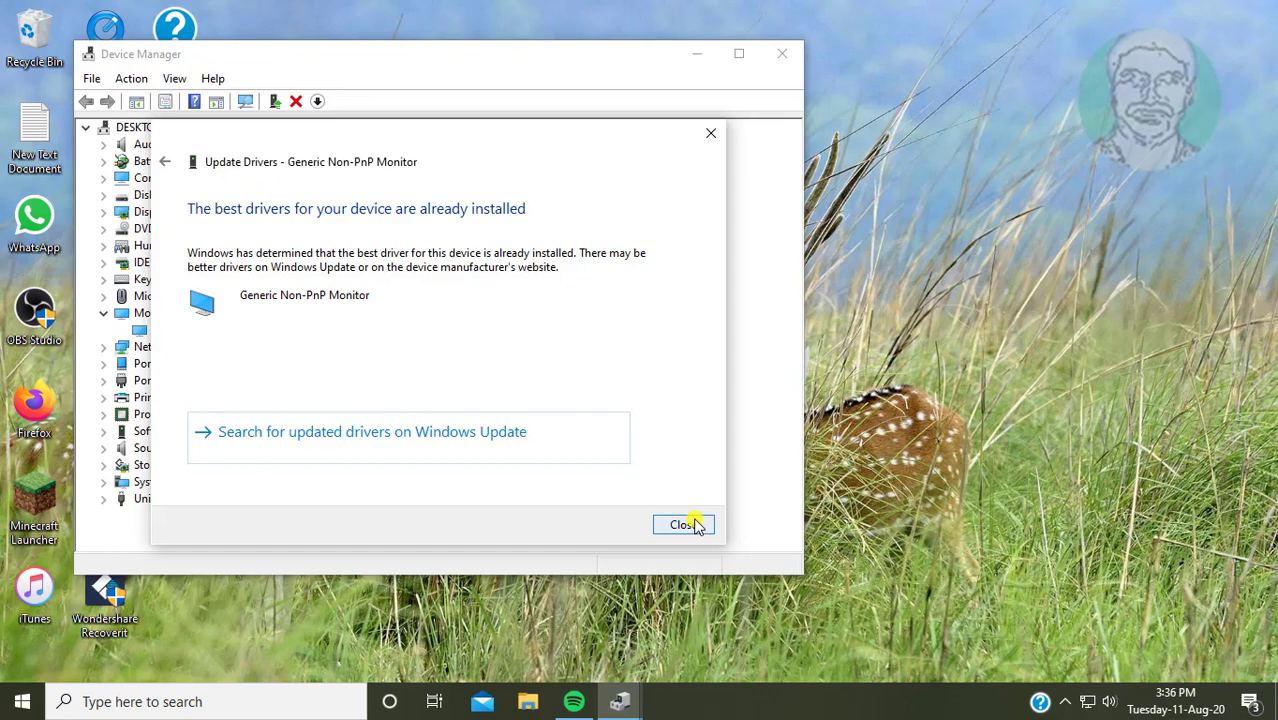
click(684, 524)
text(power plan)
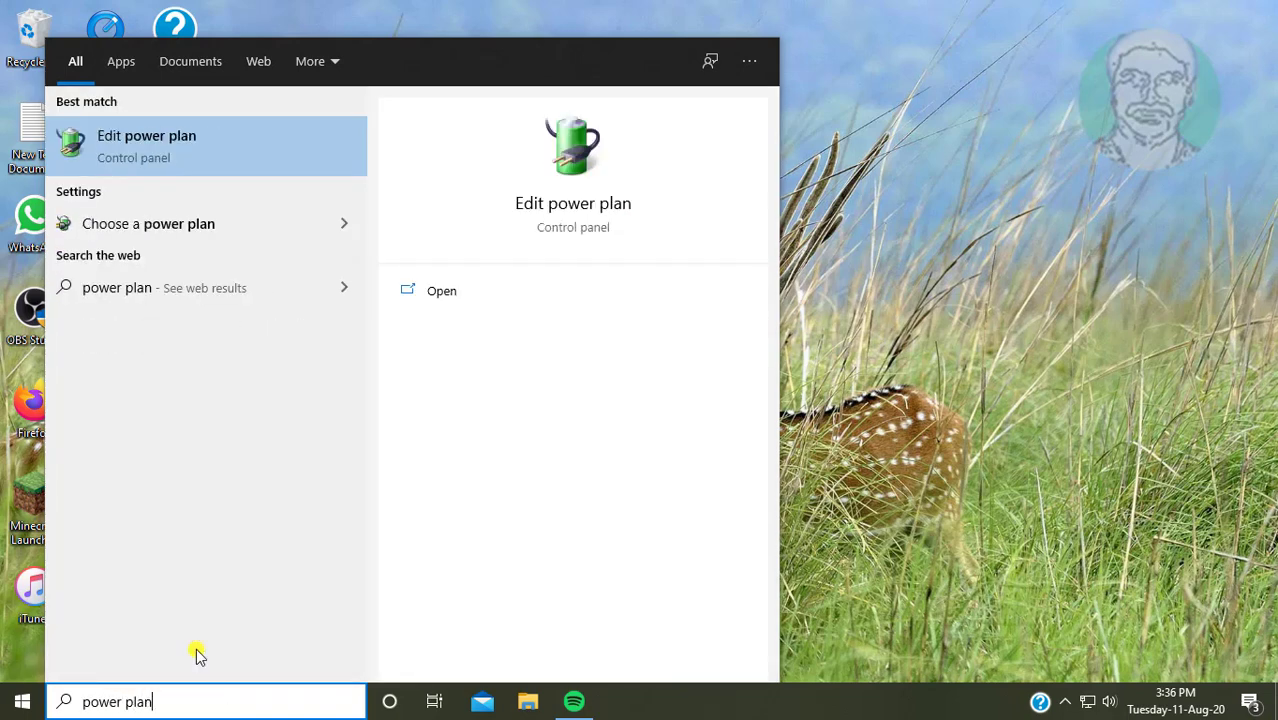
mouse_move(170, 164)
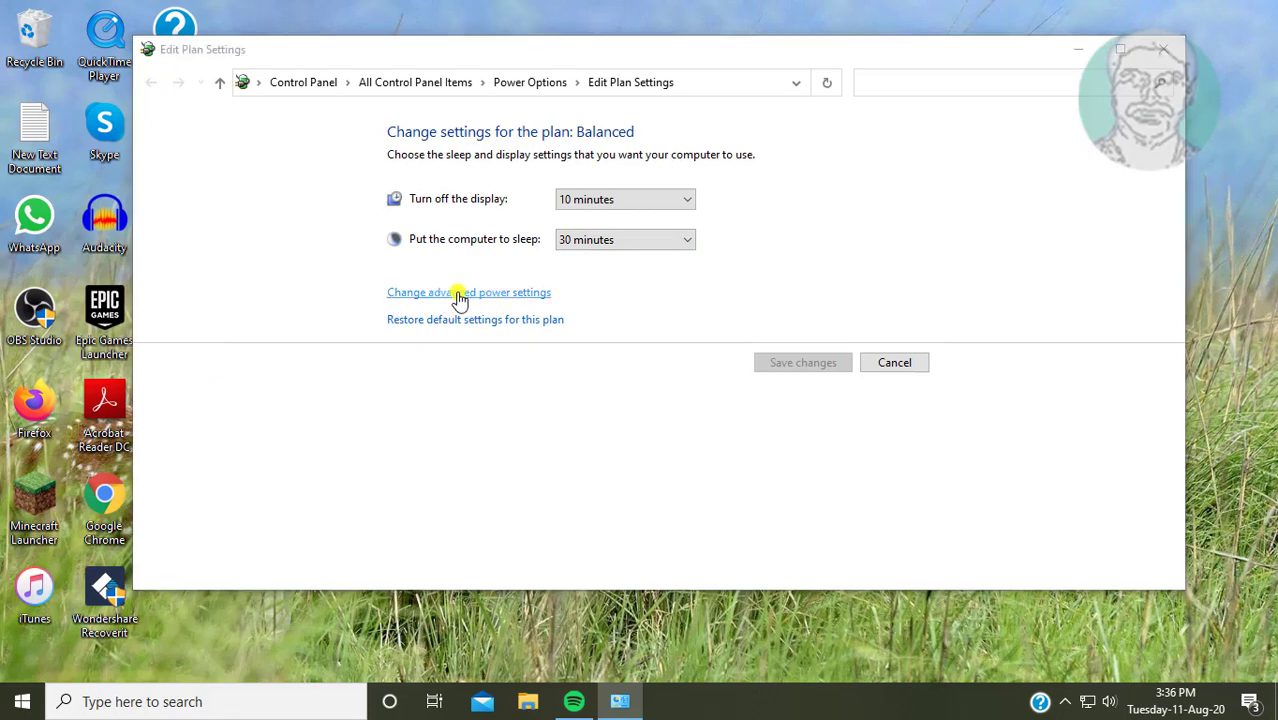
Step: In advanced power settings, reach PCI Express > Link State Power Management
click(458, 292)
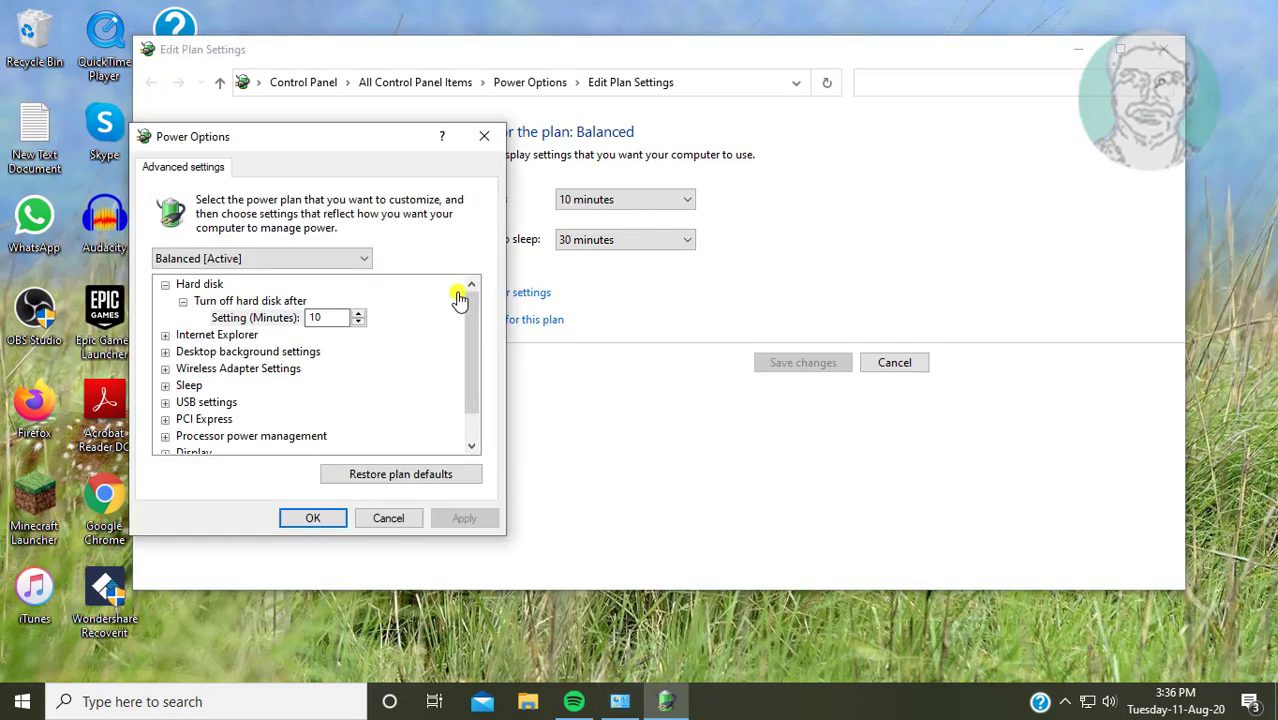
click(164, 284)
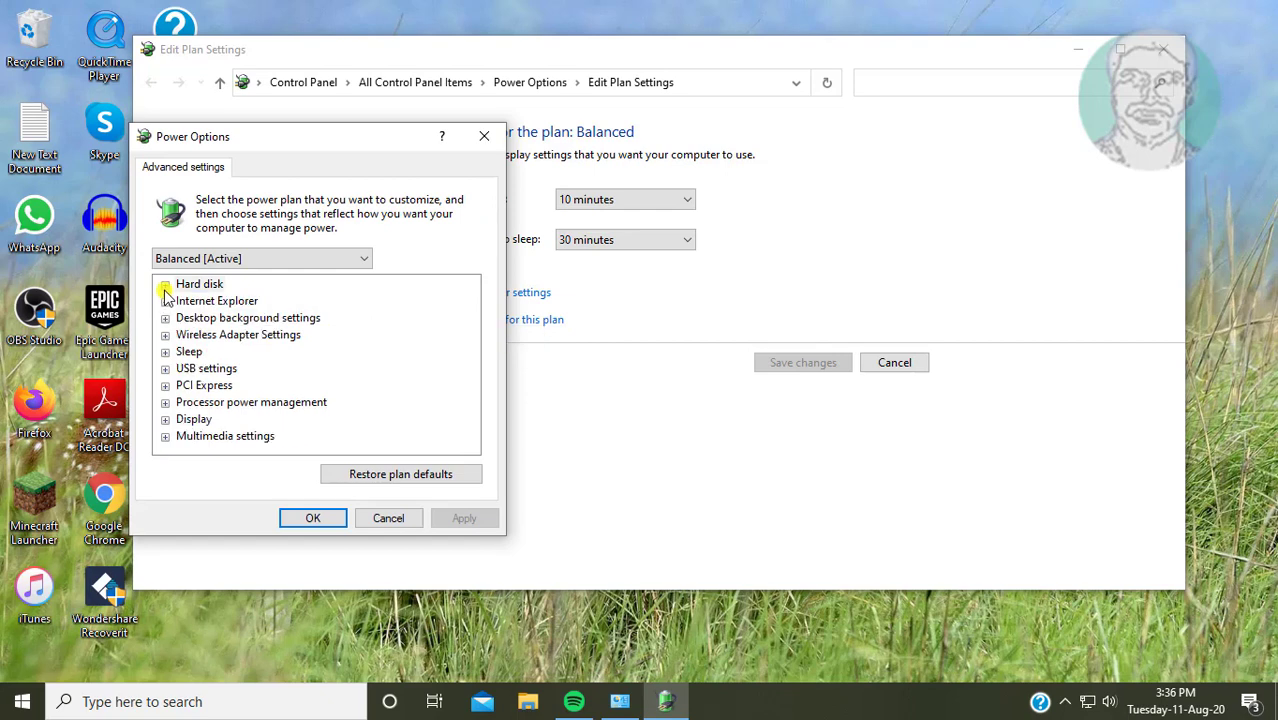
click(202, 384)
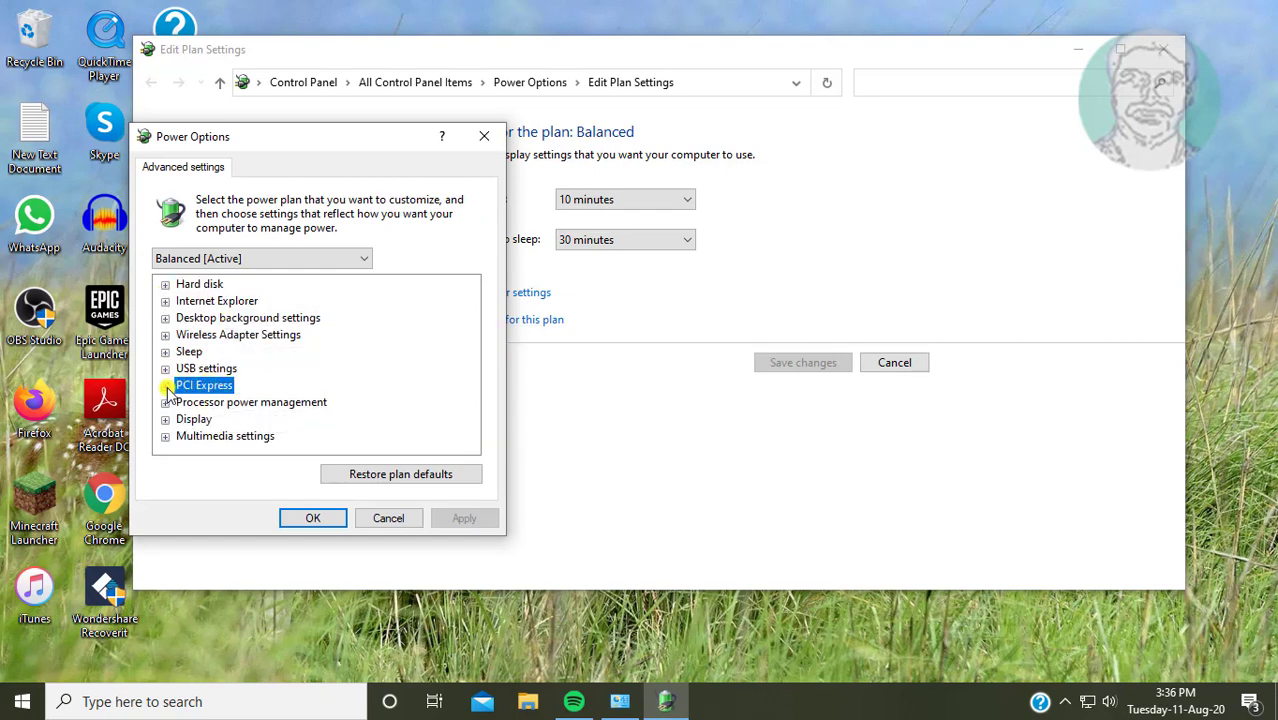
click(166, 384)
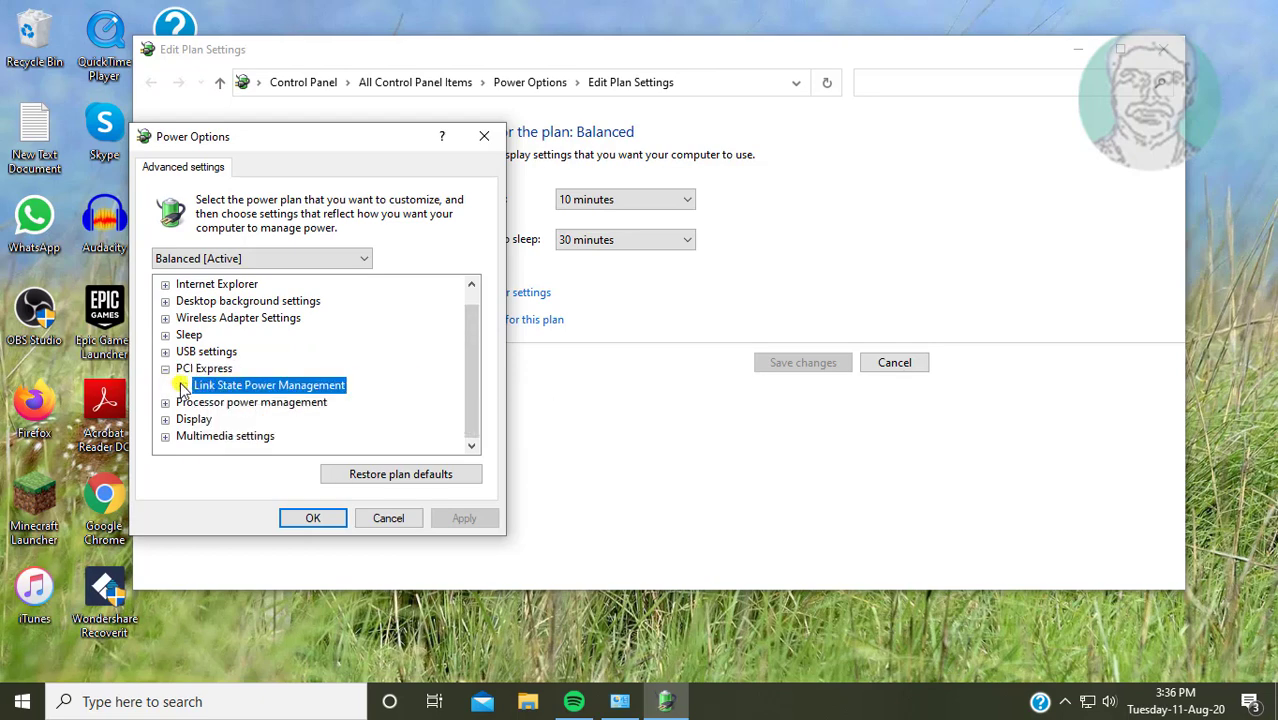
click(180, 384)
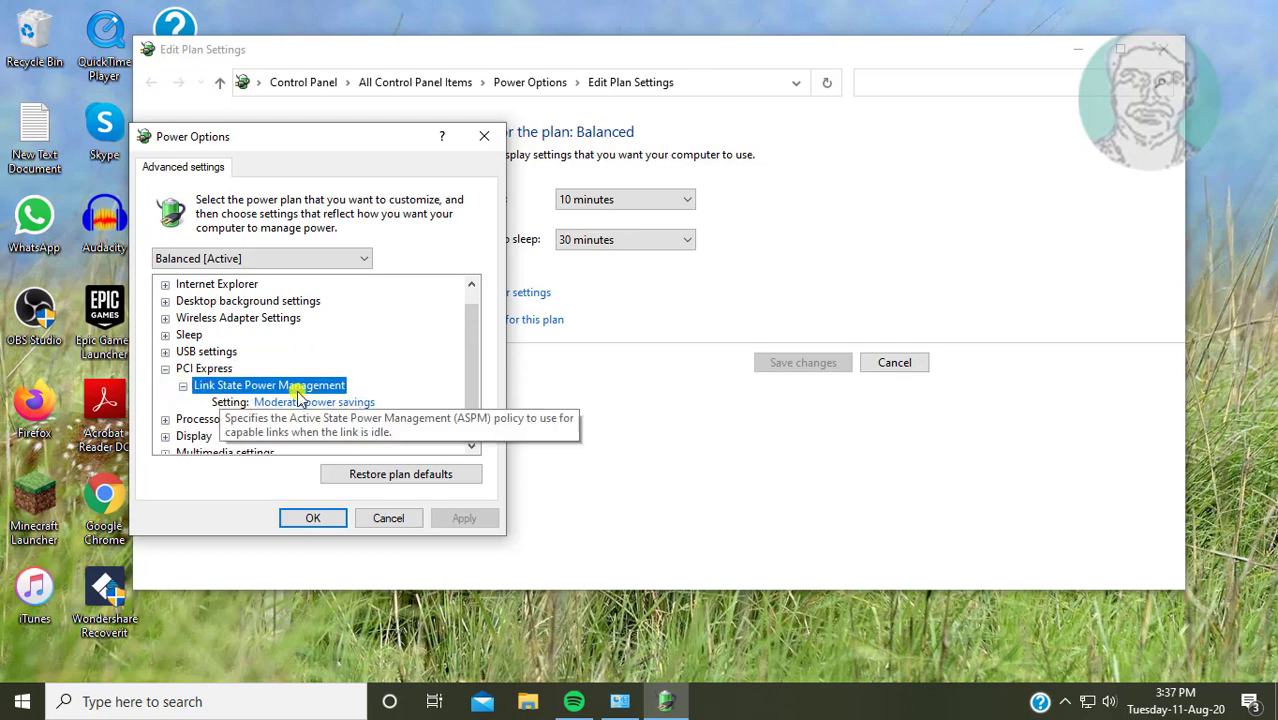
Step: Set Link State Power Management to Off and apply the change
click(316, 402)
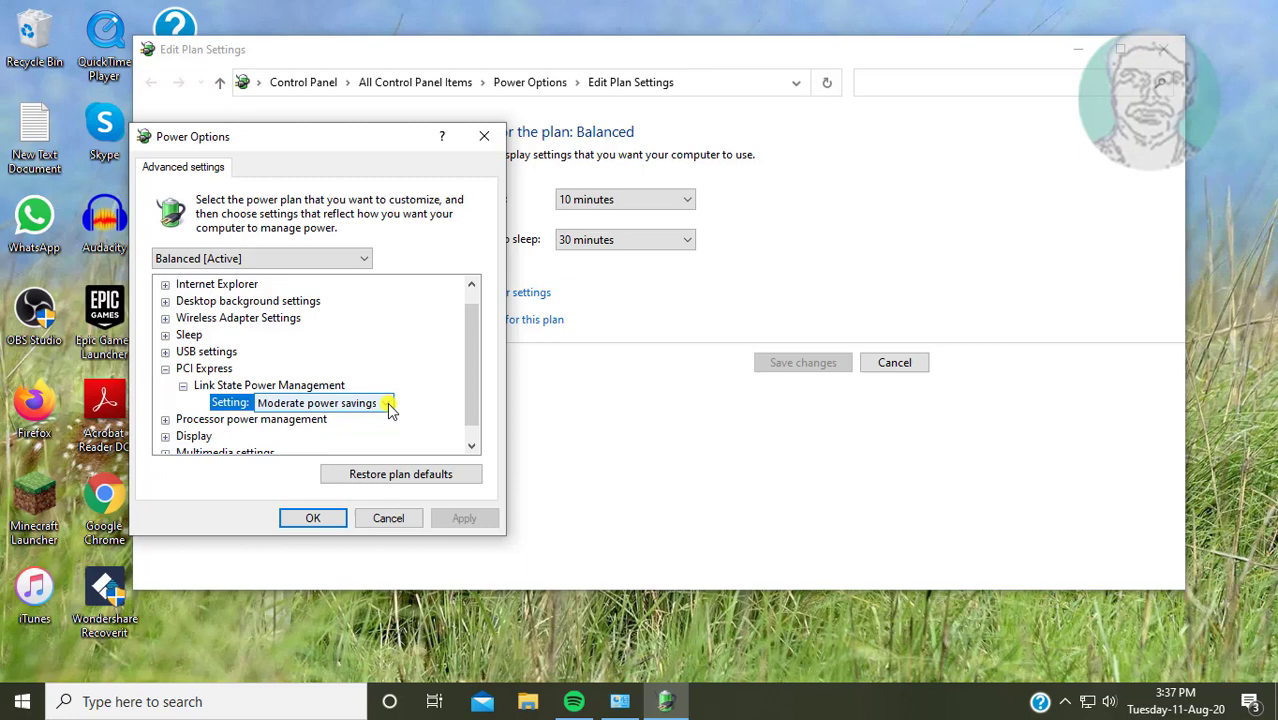
click(386, 402)
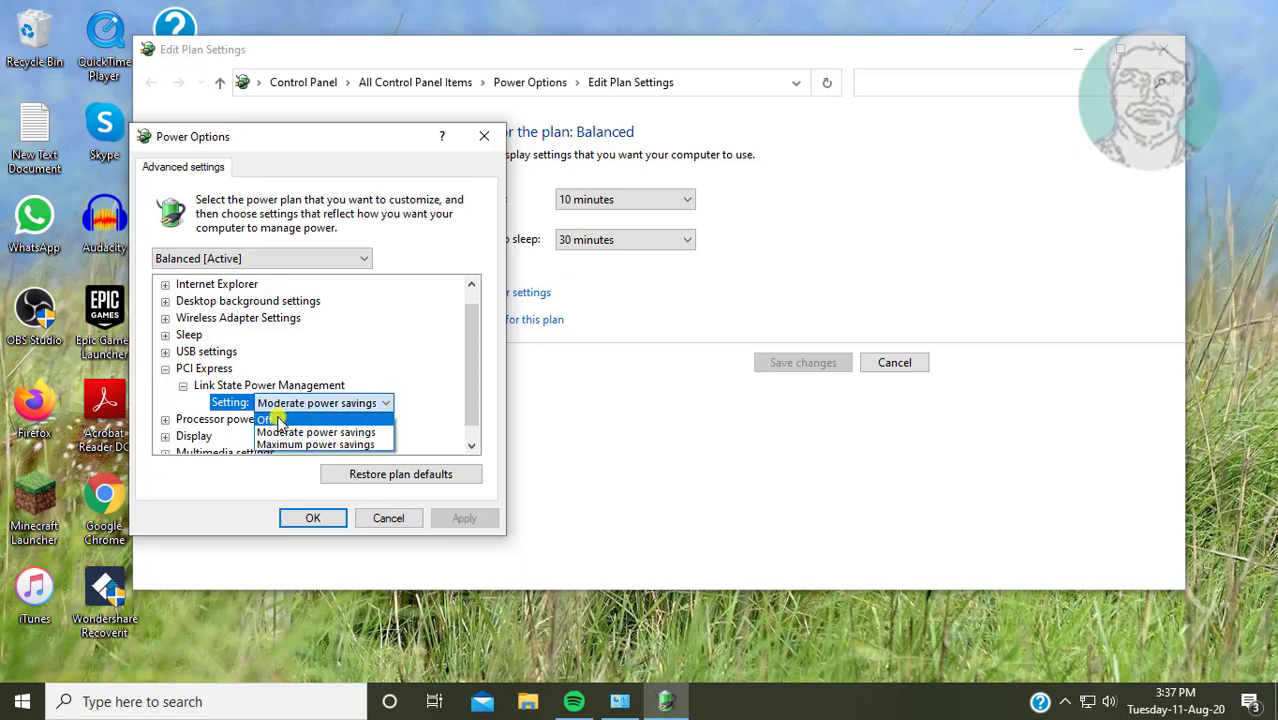
click(272, 420)
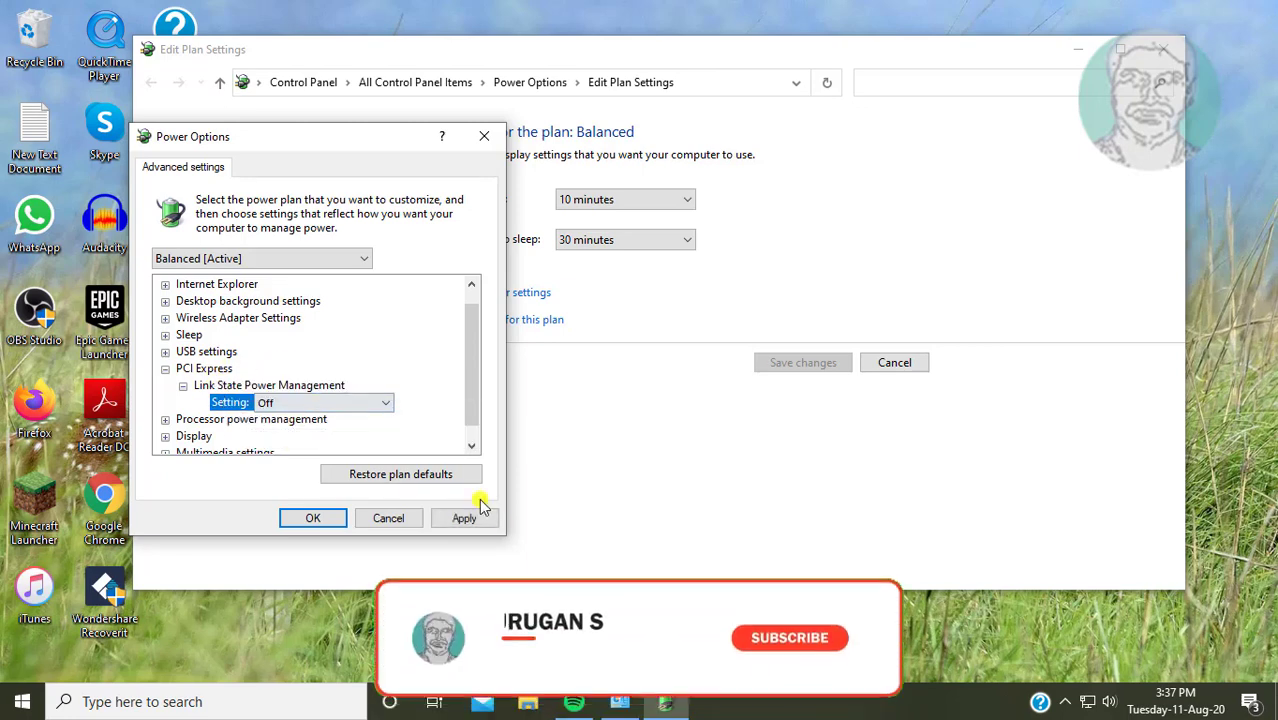
click(312, 518)
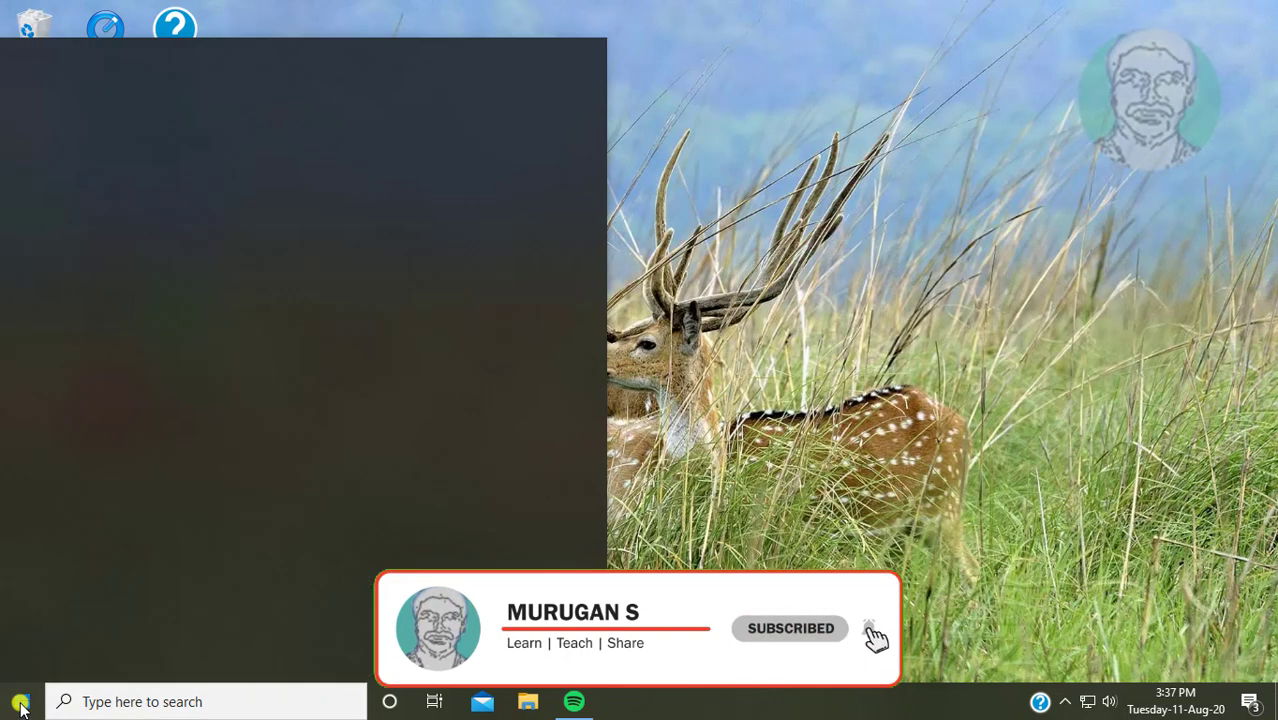
Step: Show the Start menu power options: Sleep, Shut down and Restart
click(20, 706)
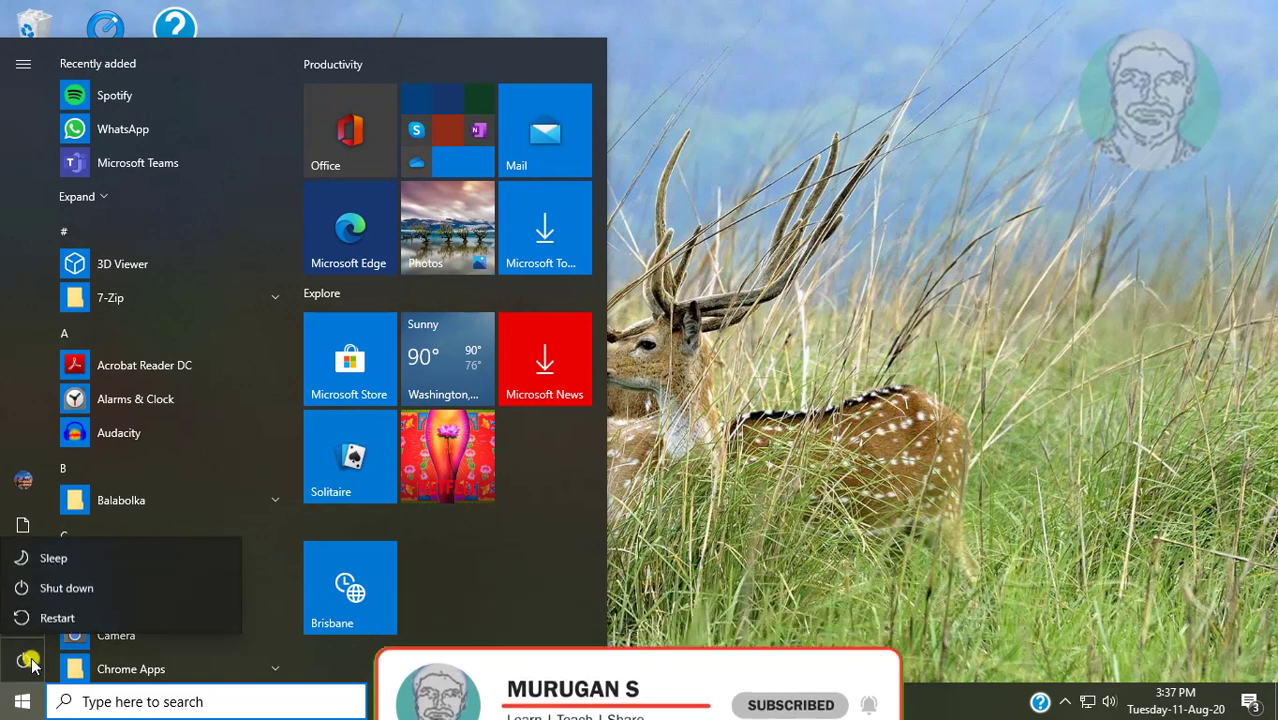